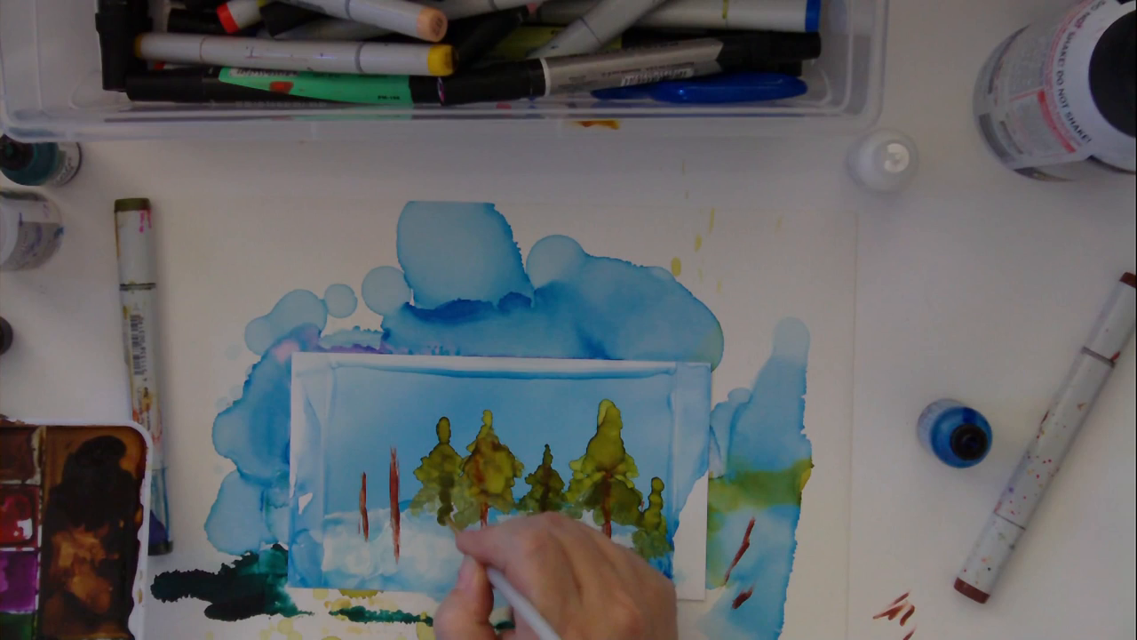
{"action": "mouse_move", "coordinate": [516, 551]}
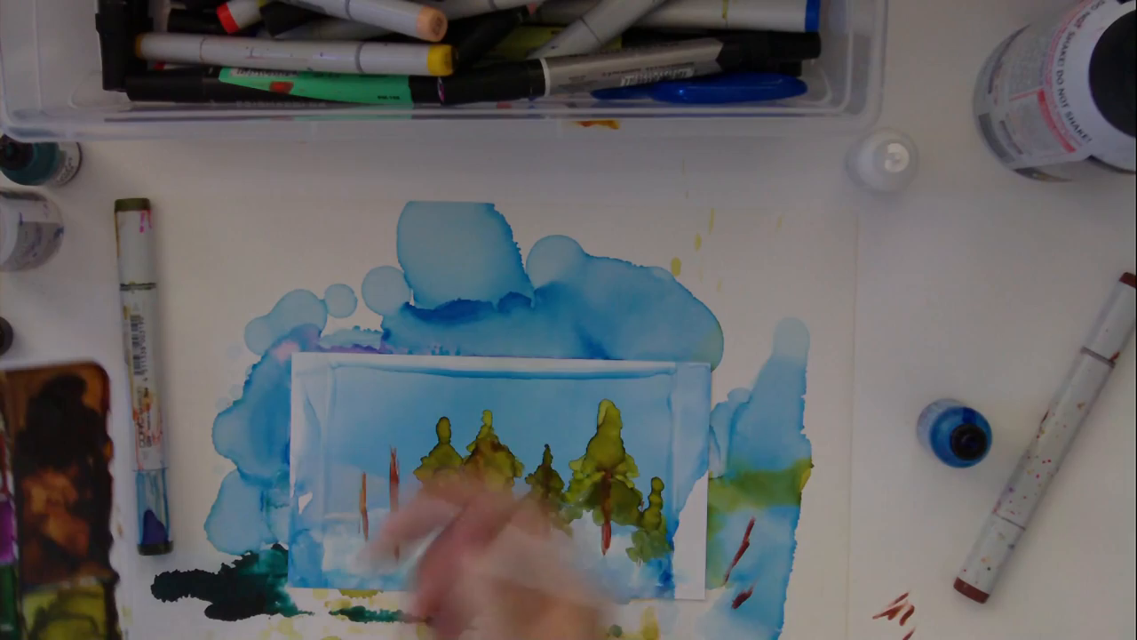